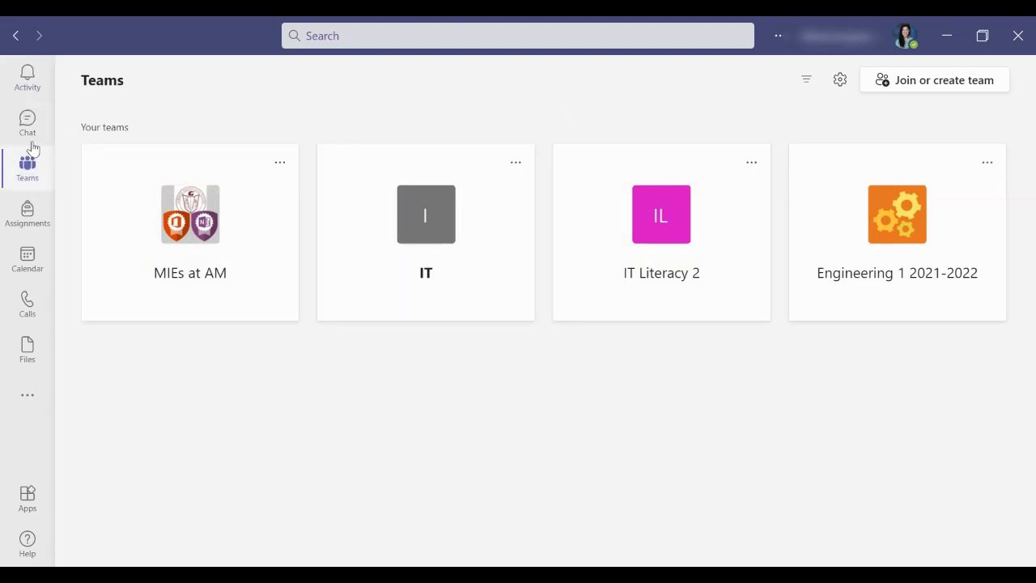
pyautogui.moveTo(27, 170)
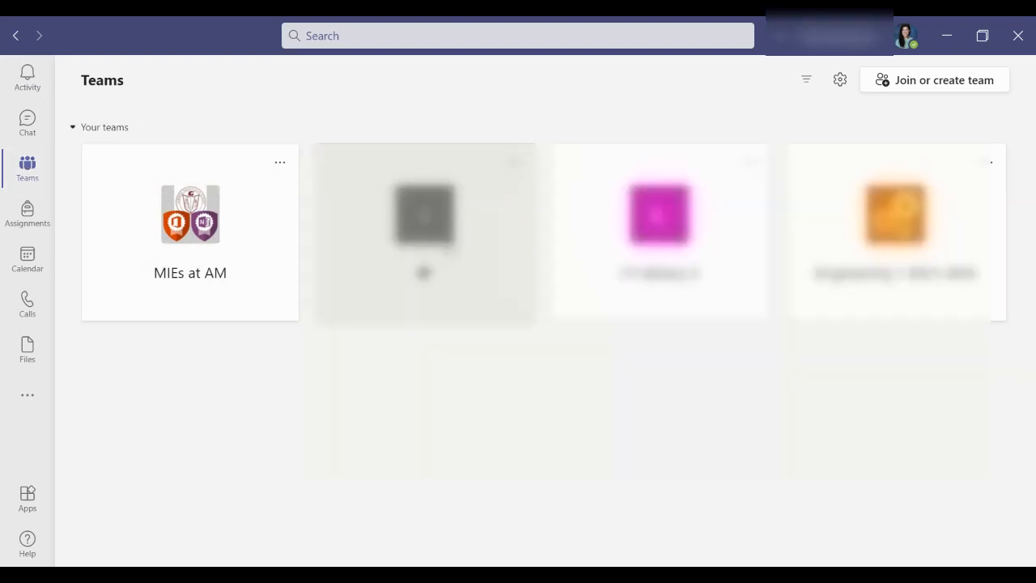
# Go to the Join or create a team page from the Teams view
pyautogui.click(424, 215)
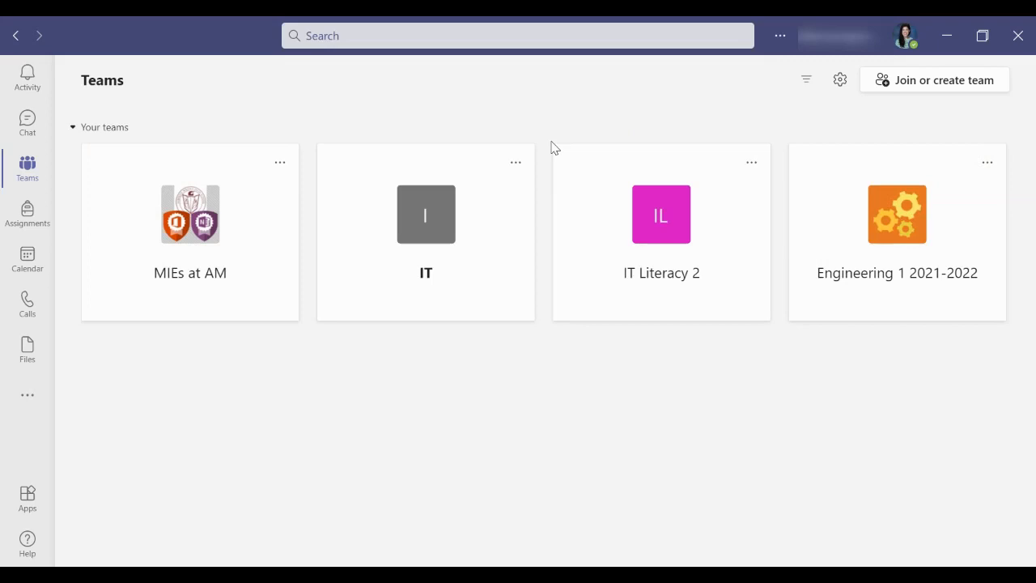
pyautogui.moveTo(865, 144)
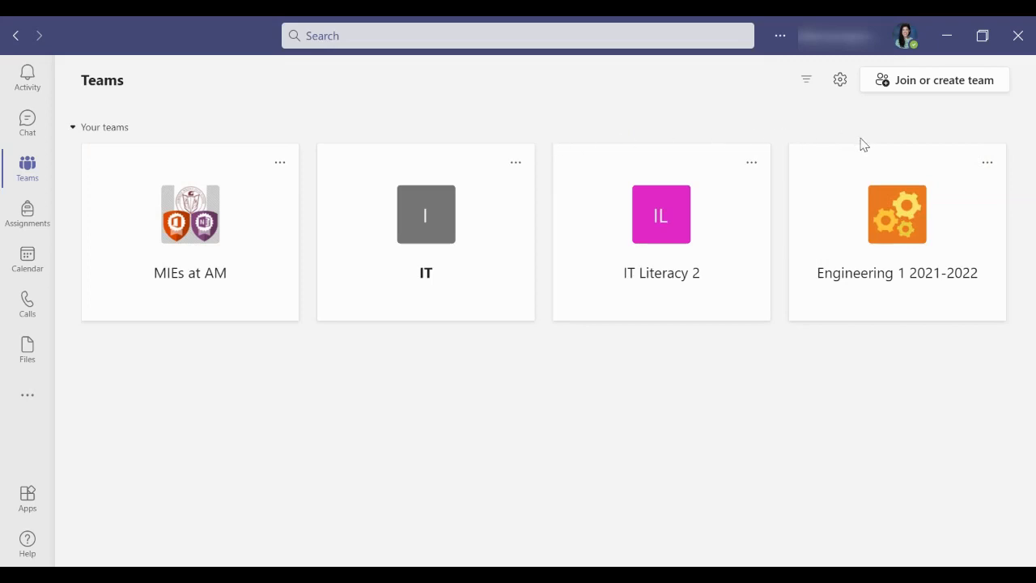
pyautogui.moveTo(941, 91)
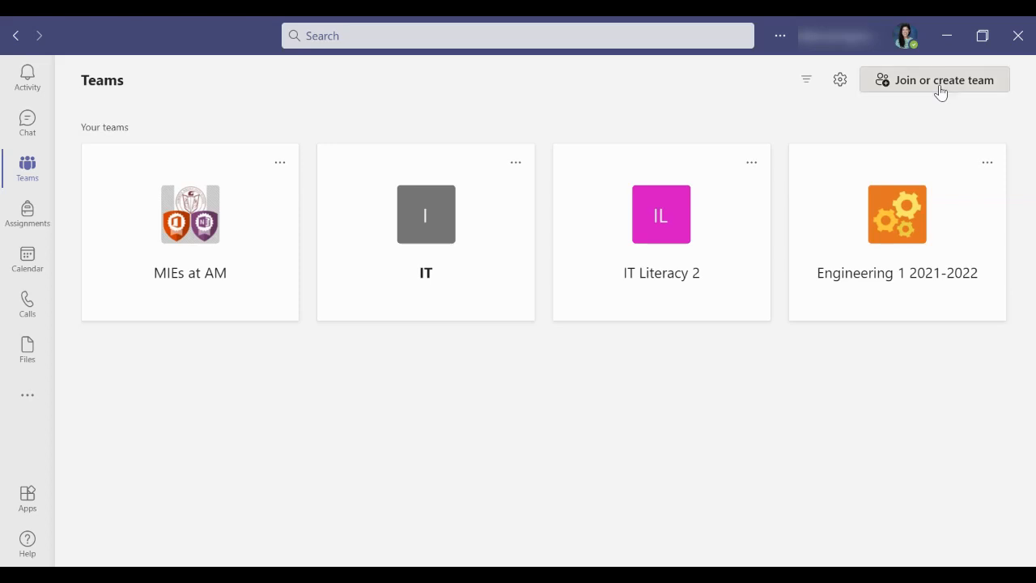
pyautogui.click(941, 80)
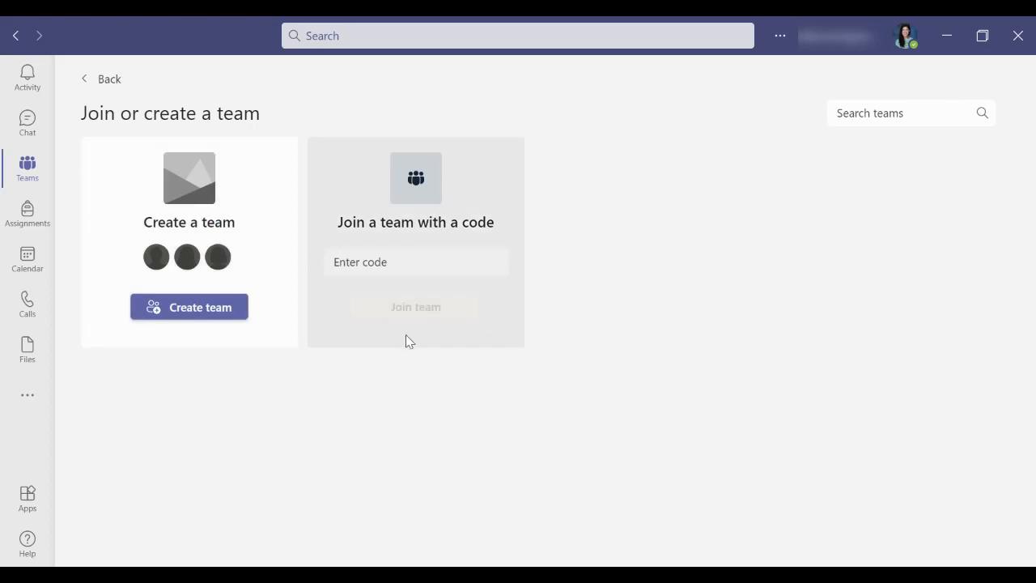
pyautogui.moveTo(413, 318)
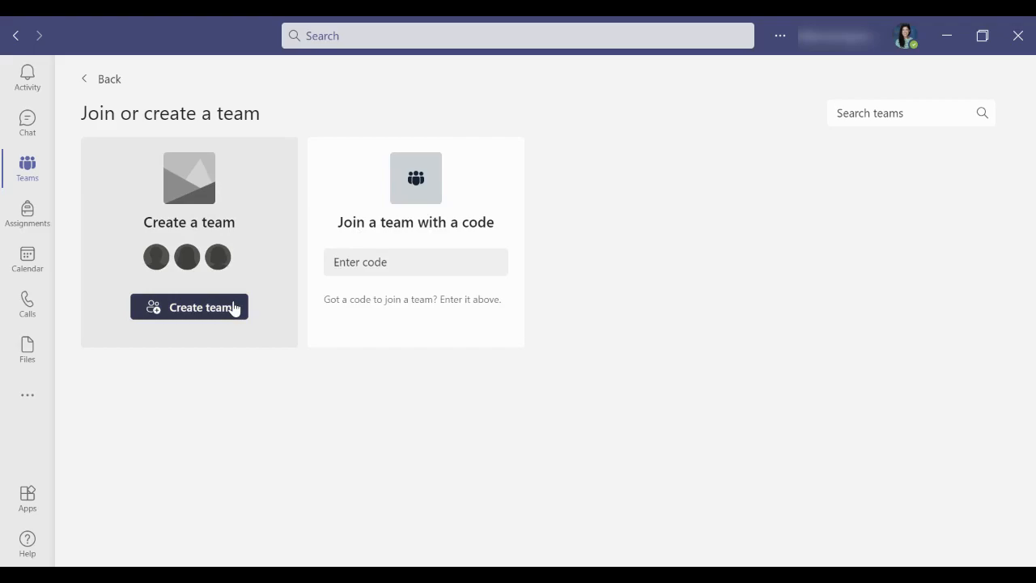
# Start a new team, bringing up the Class, Staff and other team-type choices
pyautogui.click(189, 307)
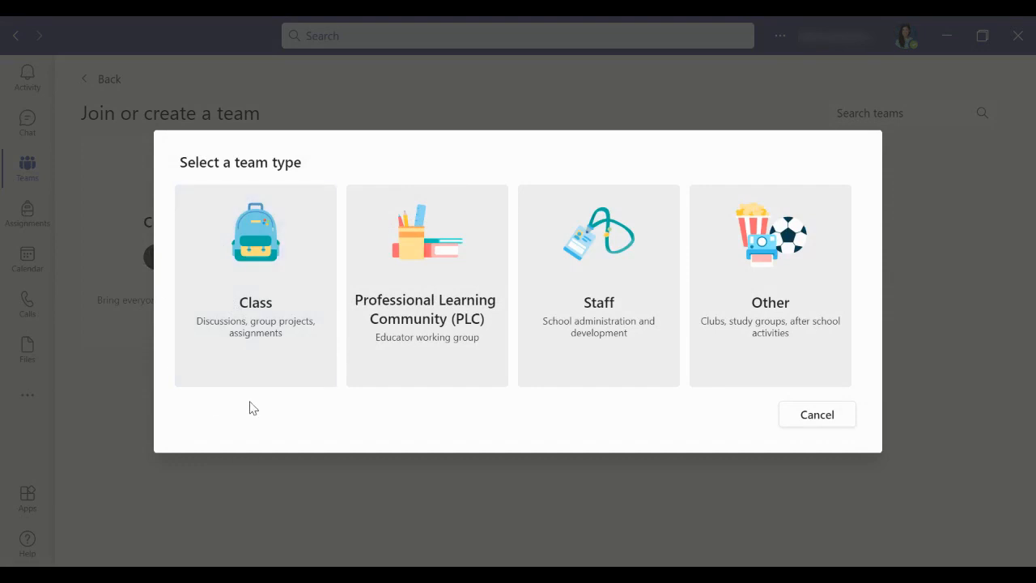
pyautogui.moveTo(265, 280)
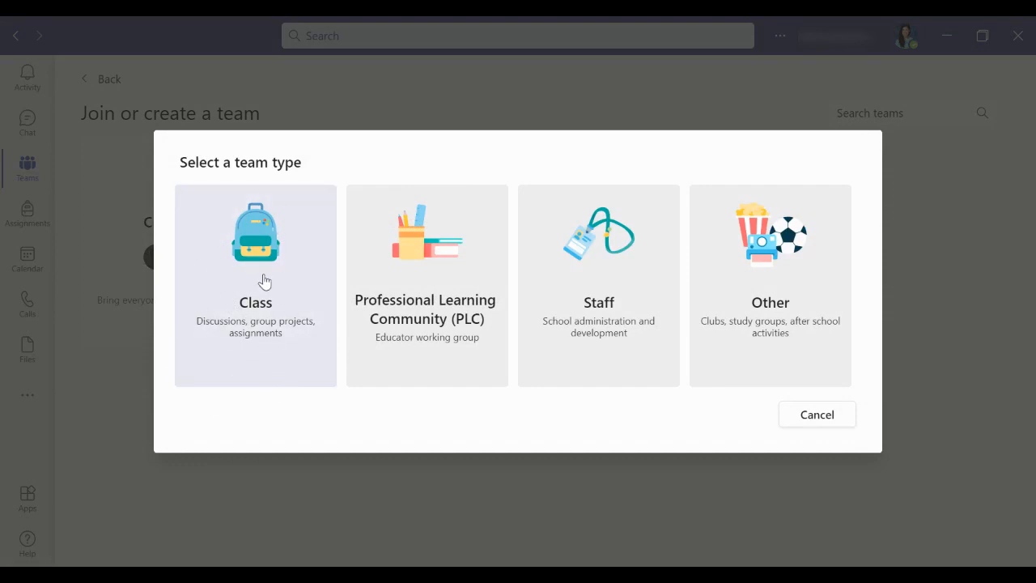
pyautogui.moveTo(480, 284)
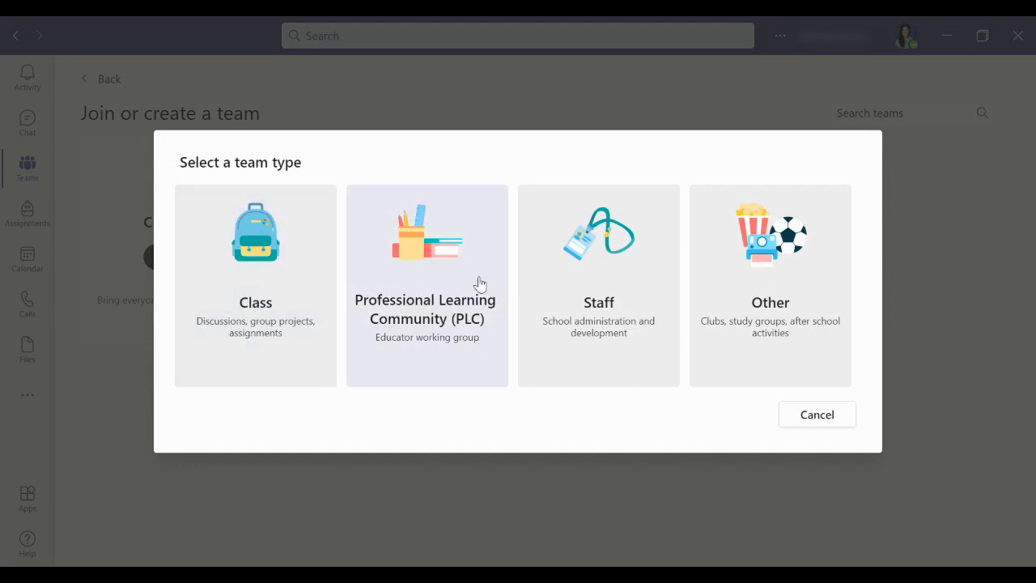
pyautogui.moveTo(476, 301)
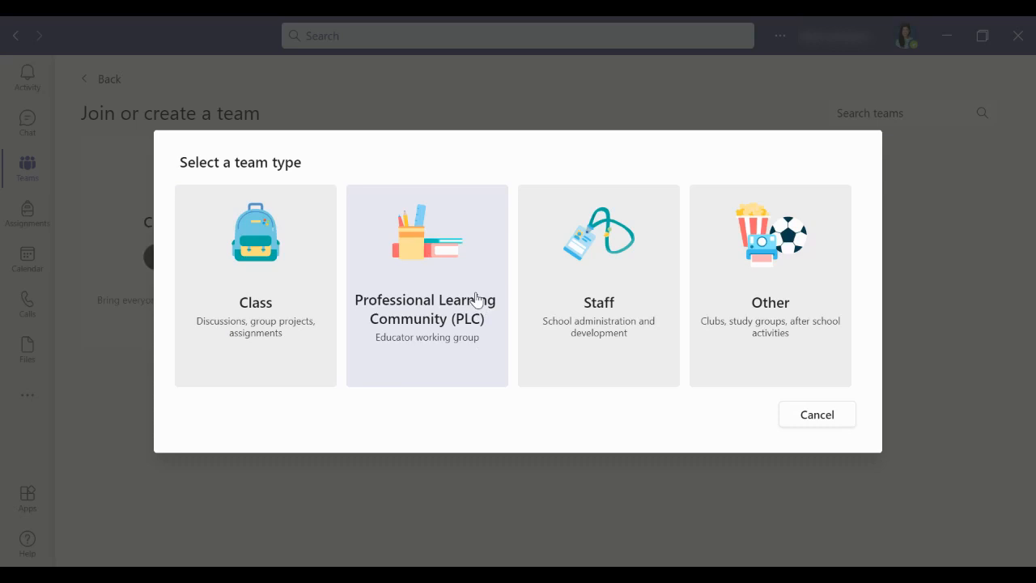
pyautogui.moveTo(475, 196)
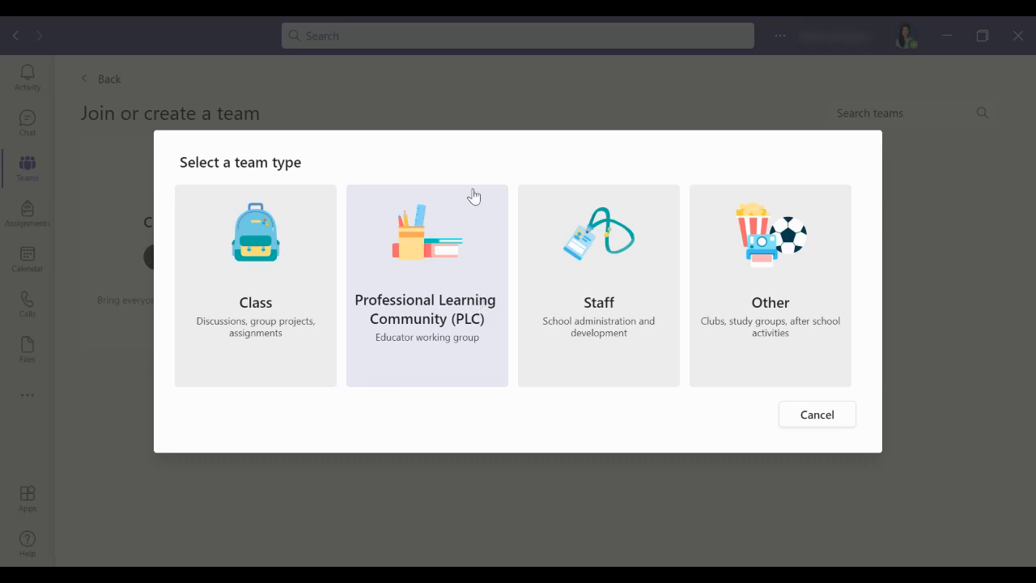
pyautogui.moveTo(608, 362)
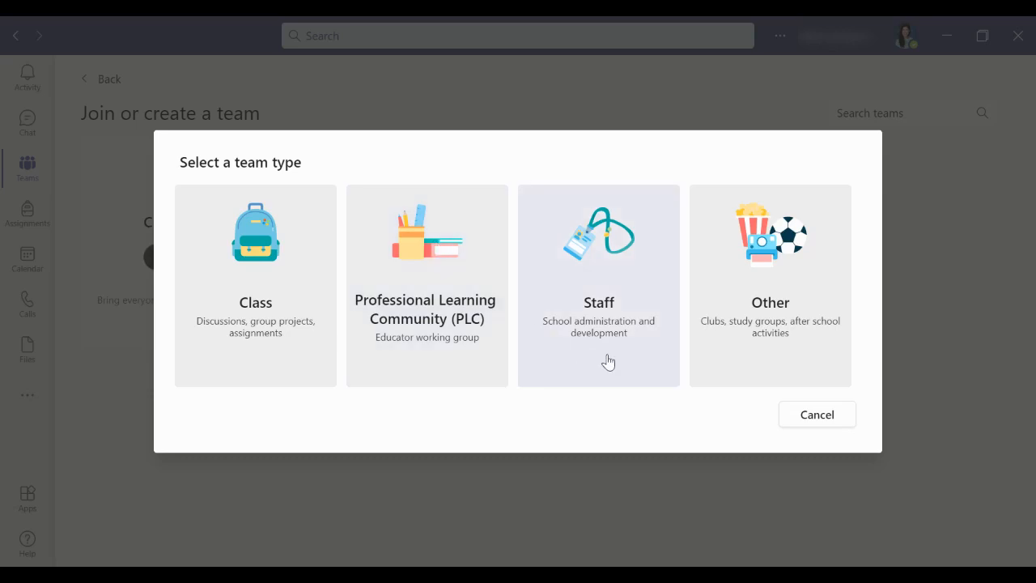
pyautogui.moveTo(634, 269)
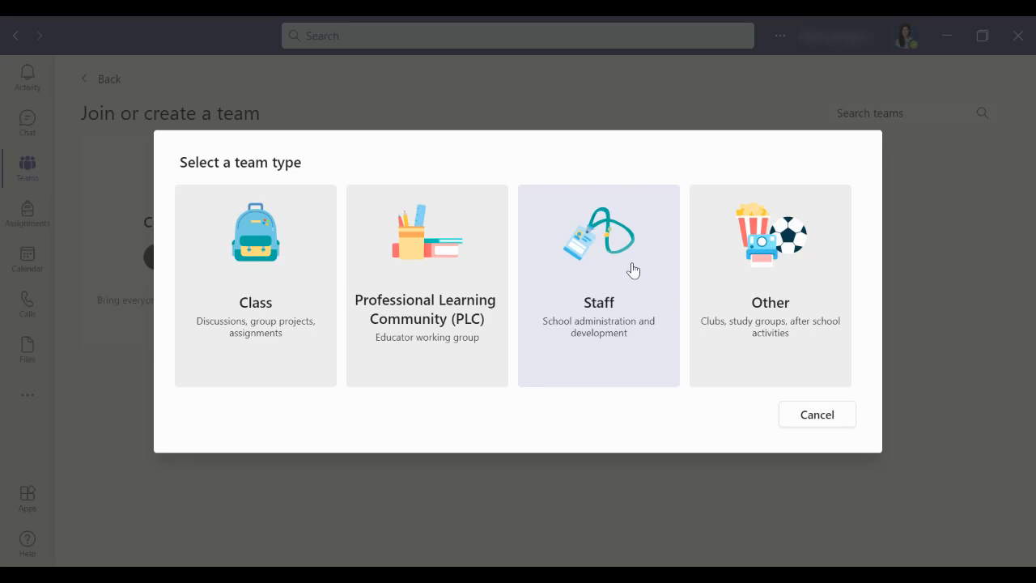
pyautogui.moveTo(777, 335)
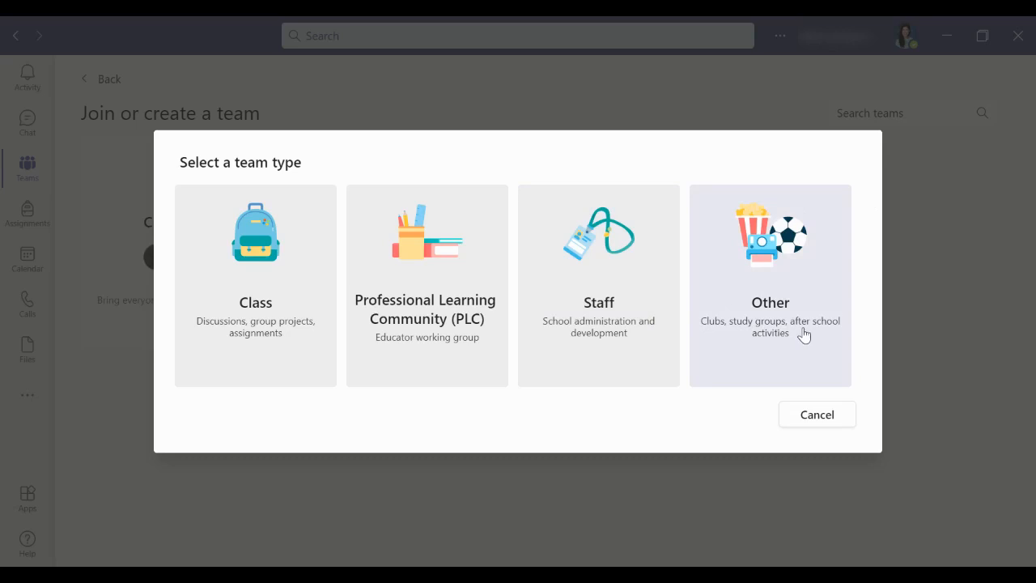
pyautogui.moveTo(259, 291)
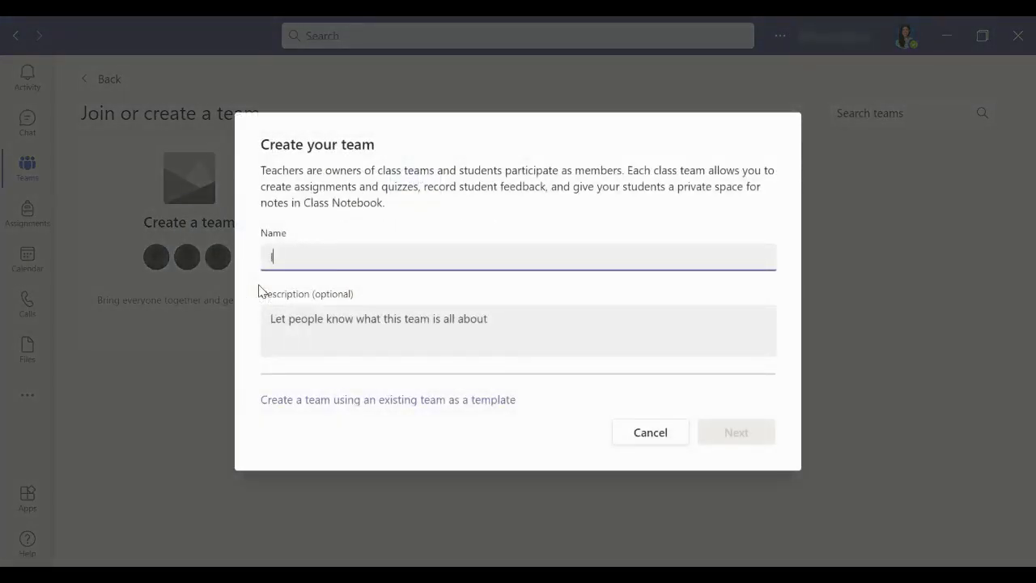
# Enter 'Information Technology Literacy 1' as the class team's name
pyautogui.write('Information Technology Literacy 1')
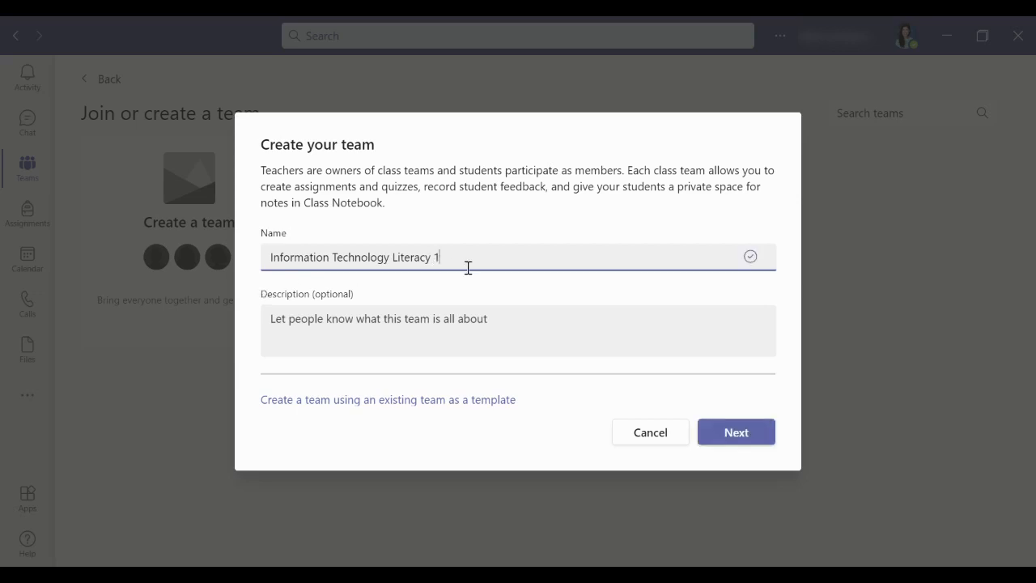
pyautogui.moveTo(445, 405)
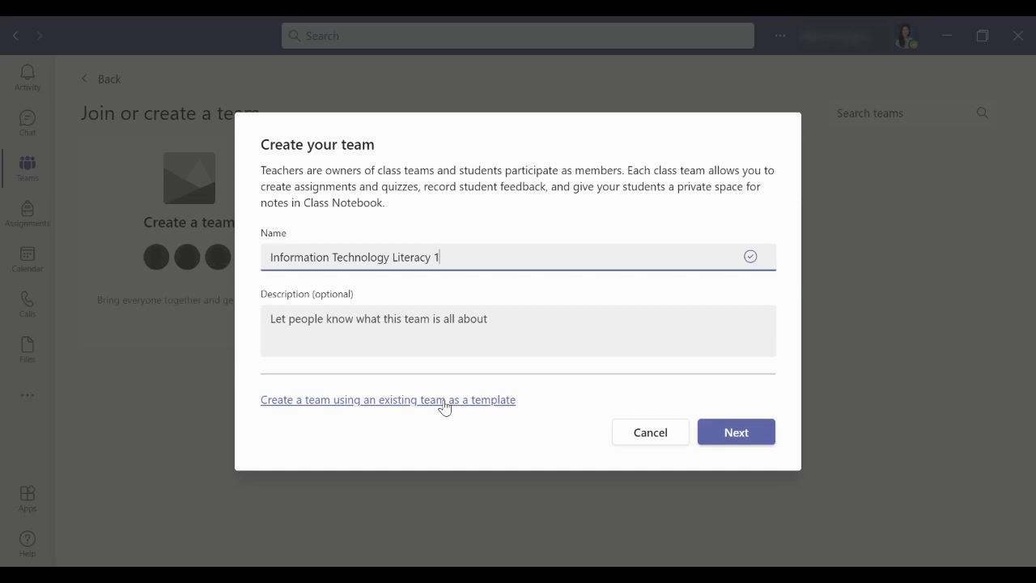
# Cancel the team-template picker, returning to Join or create a team
pyautogui.click(388, 399)
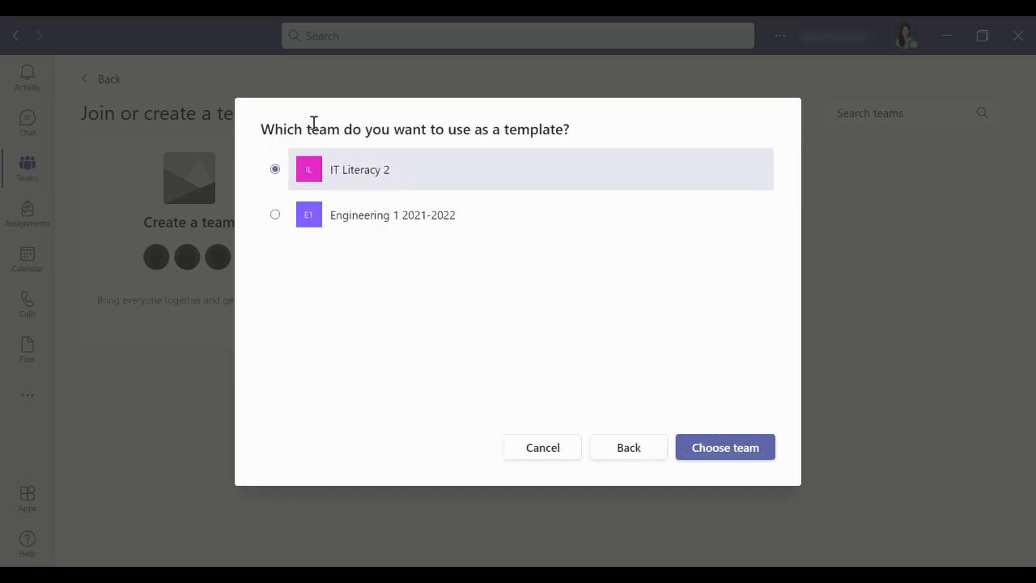
pyautogui.moveTo(533, 258)
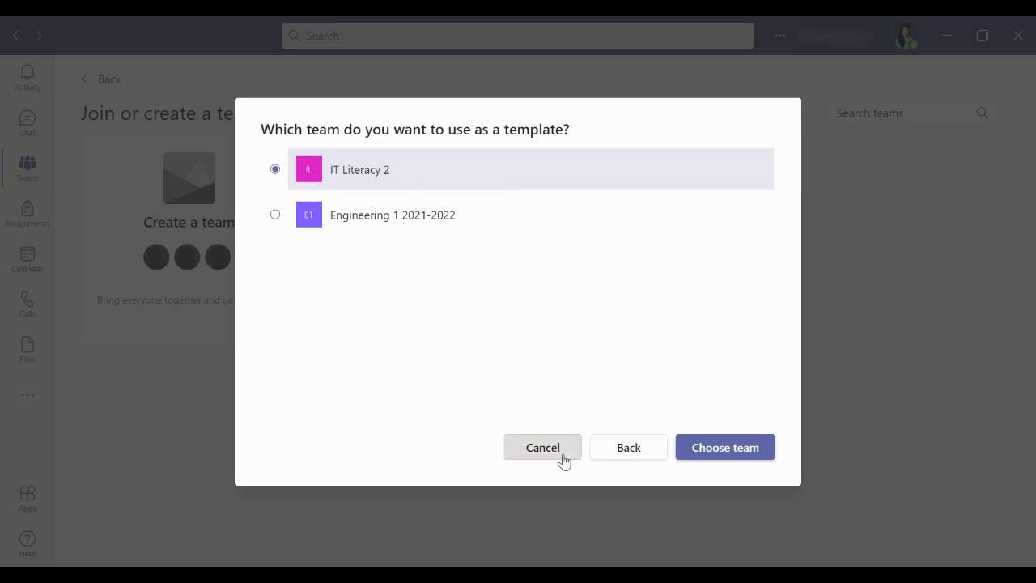
pyautogui.click(542, 447)
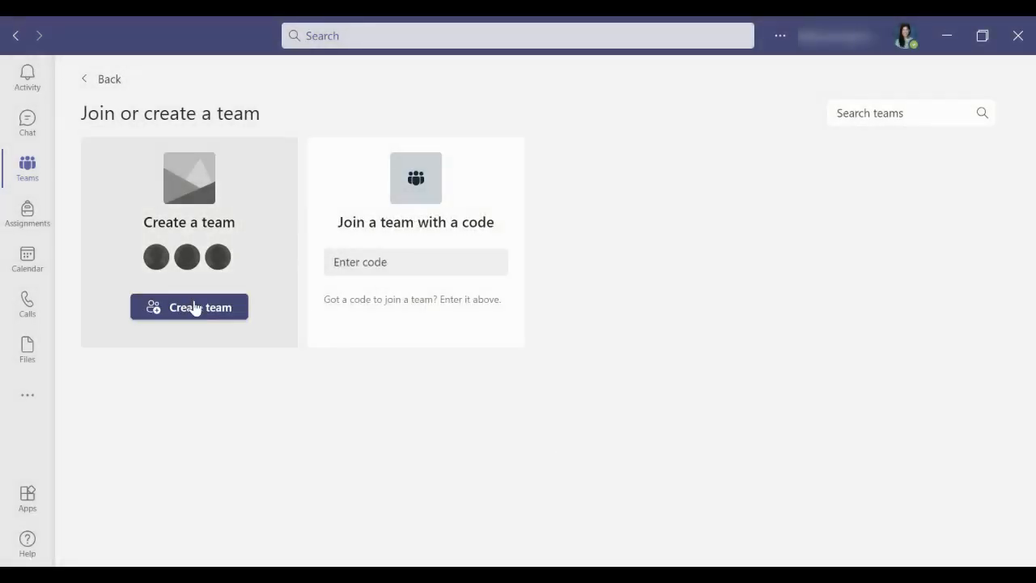
# Create a class team named 'Information Technology Literacy 1' and proceed to adding people
pyautogui.click(189, 307)
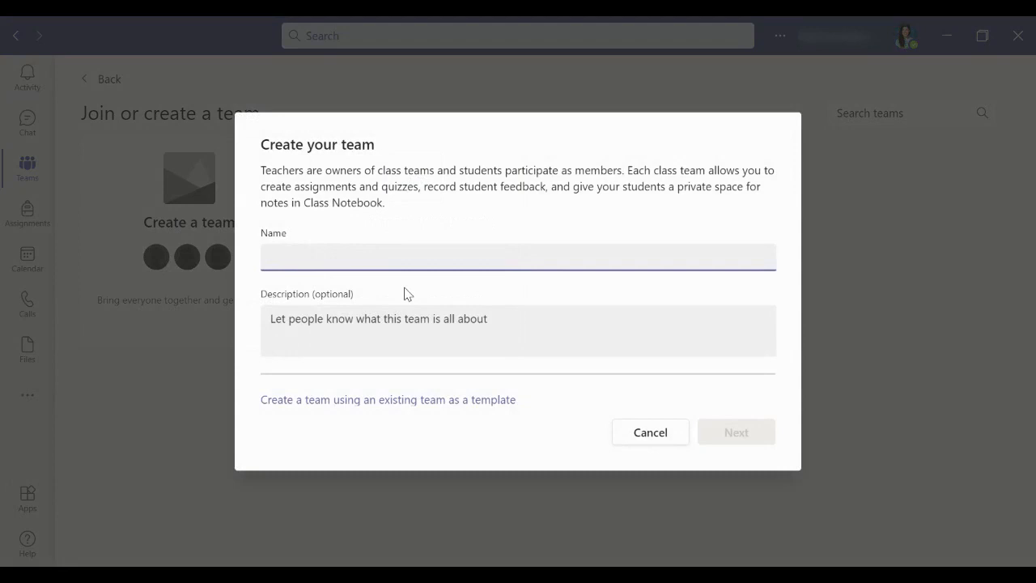
pyautogui.write('Information Literacy')
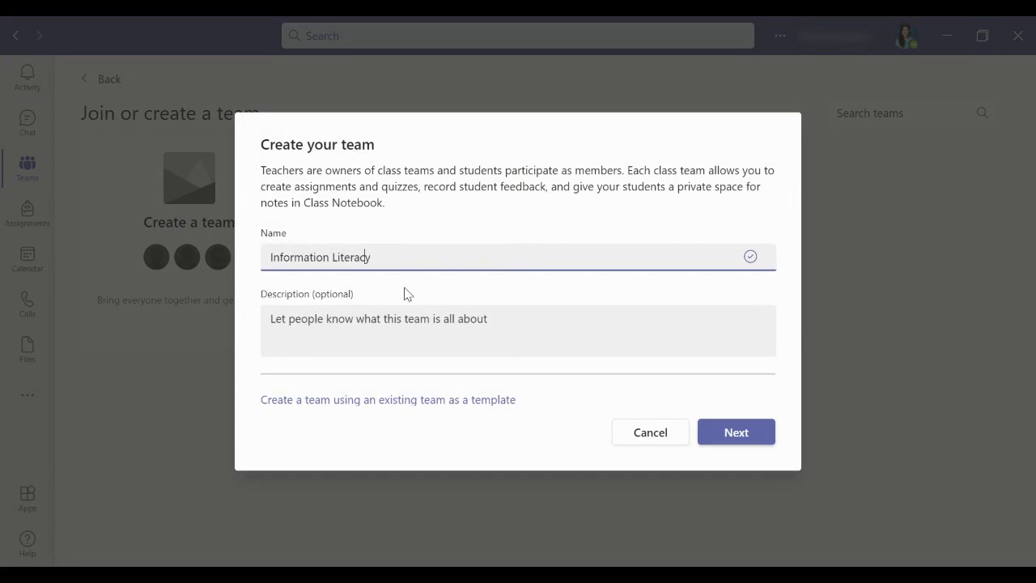
pyautogui.write('Technology')
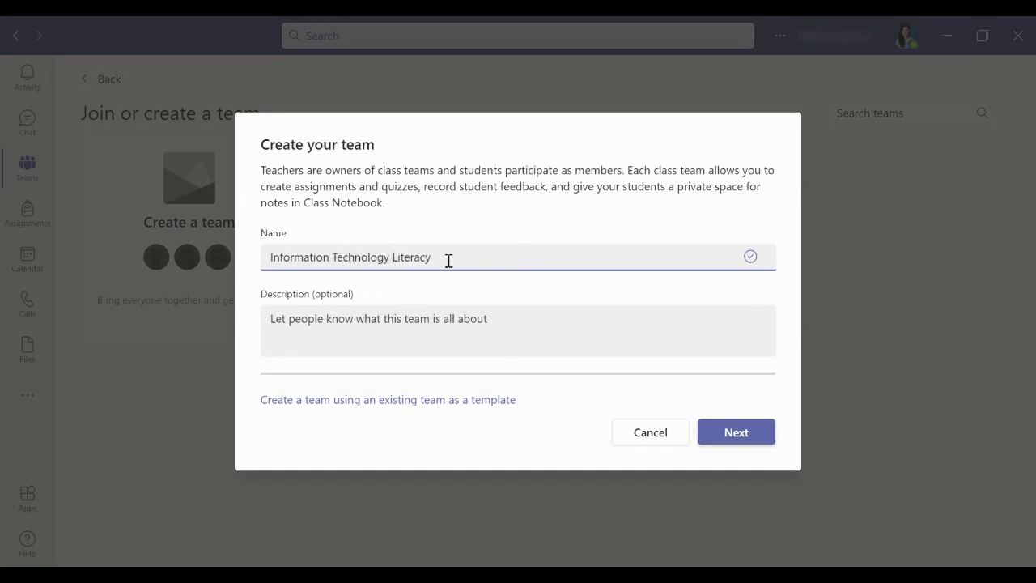
pyautogui.write('1')
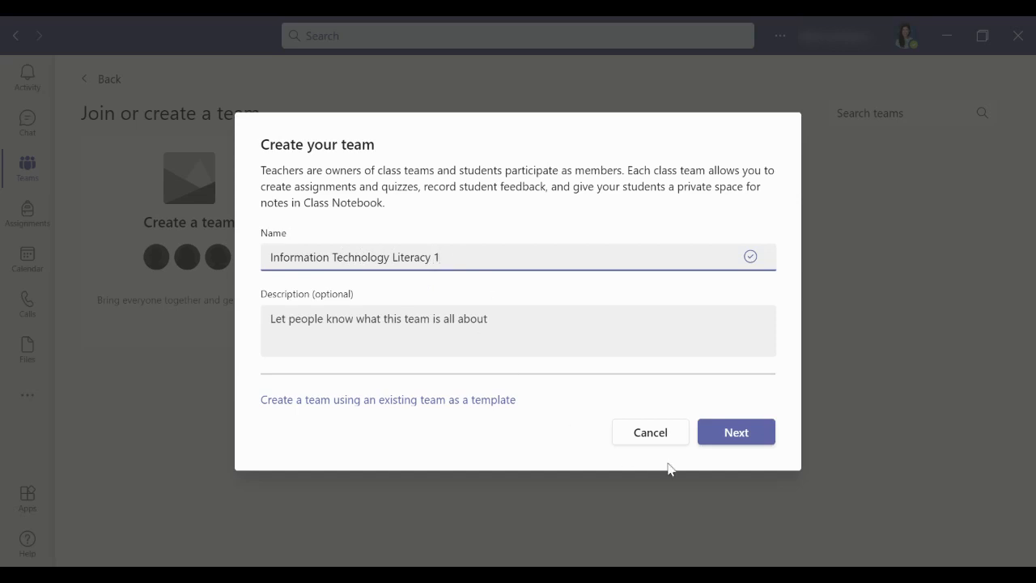
pyautogui.click(735, 431)
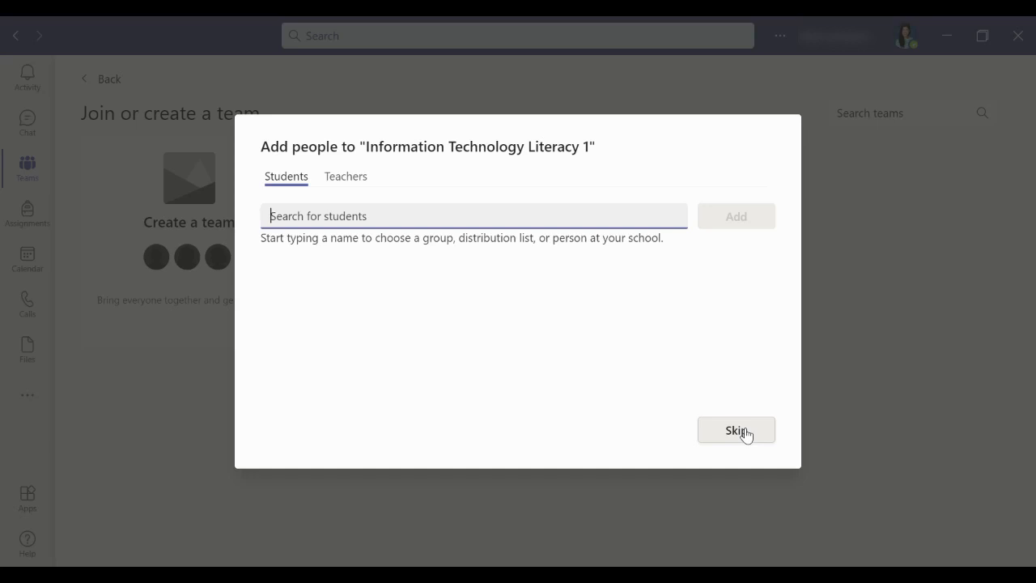
pyautogui.moveTo(346, 176)
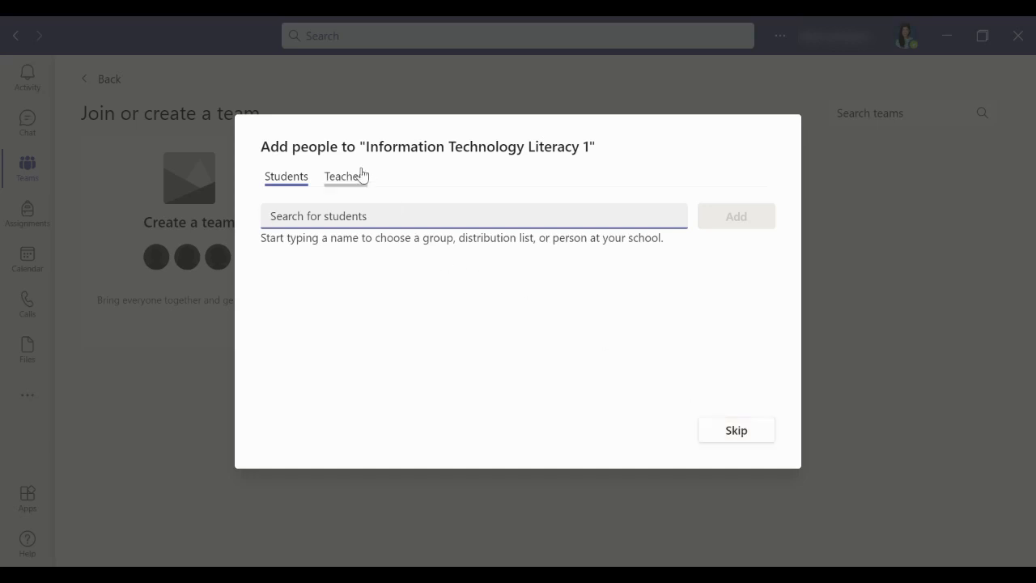
pyautogui.moveTo(371, 200)
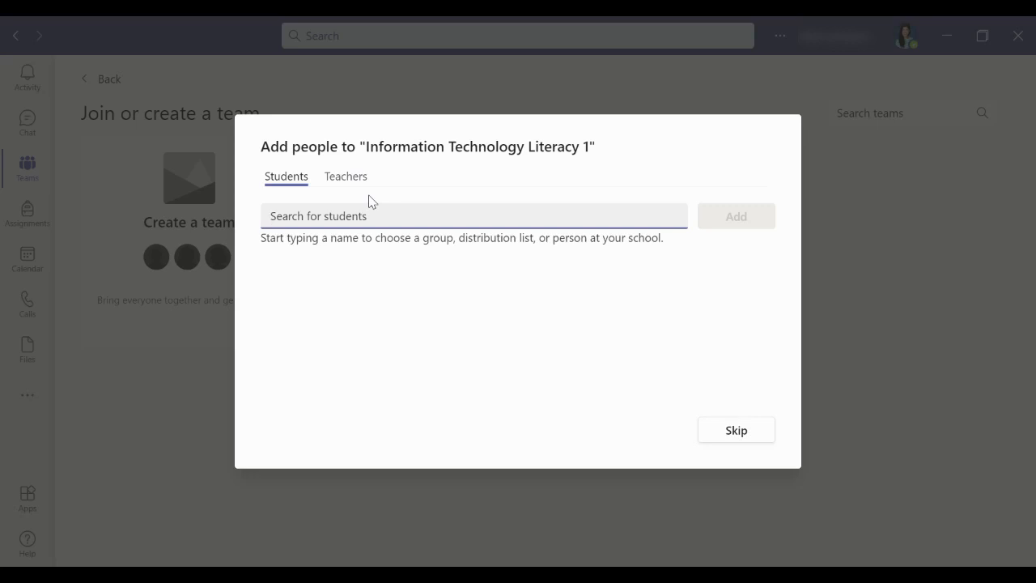
pyautogui.moveTo(645, 406)
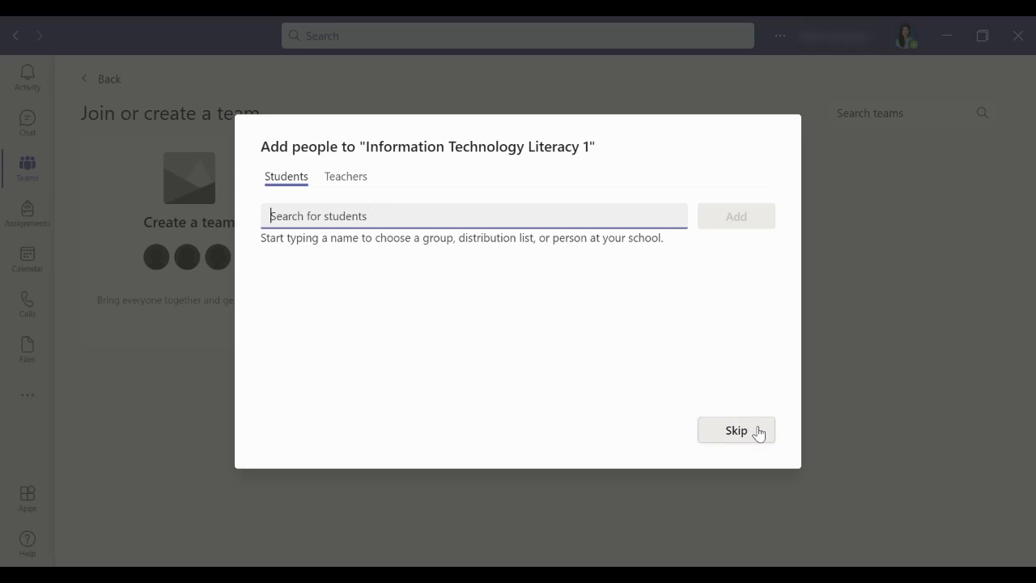
# Skip adding students and teachers, opening the team's General channel
pyautogui.click(736, 430)
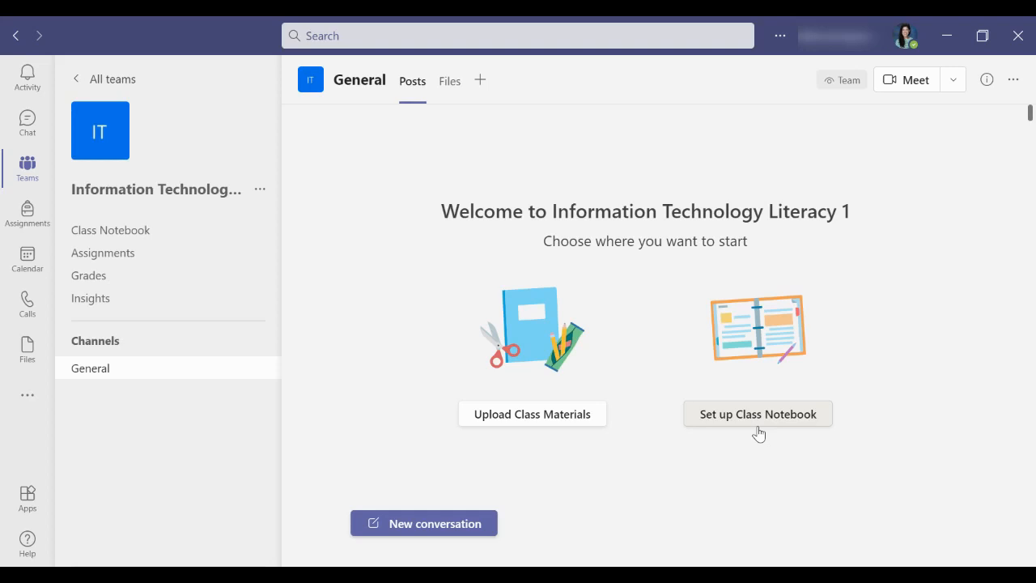
pyautogui.moveTo(433, 257)
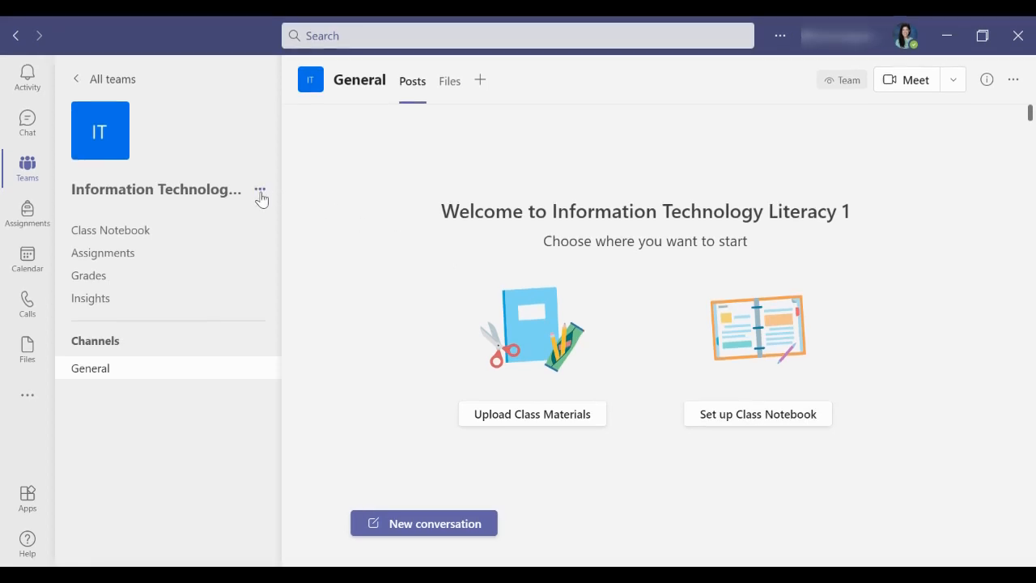
# Open Manage team > Settings and expand the Team code section
pyautogui.click(260, 189)
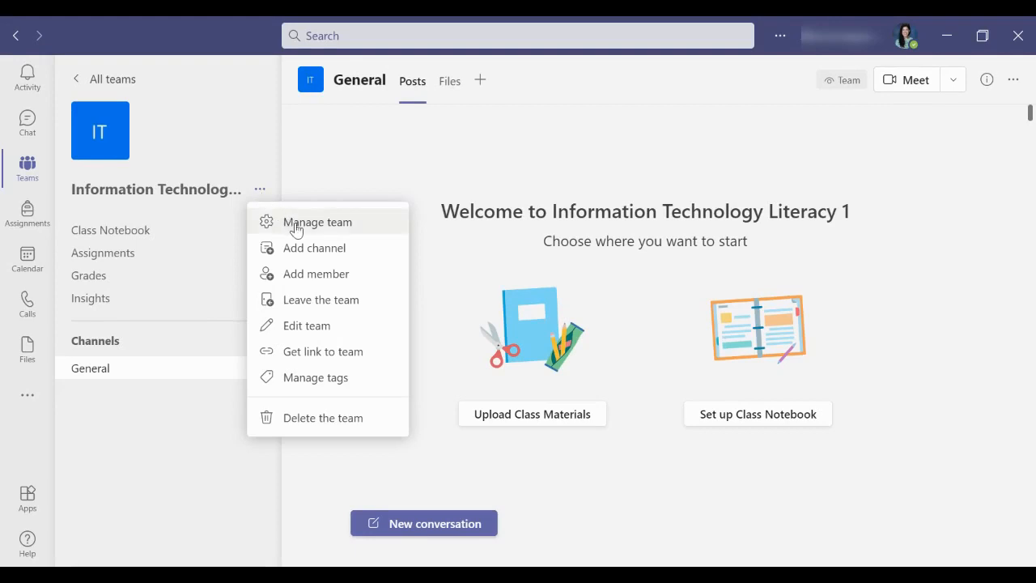
pyautogui.click(316, 222)
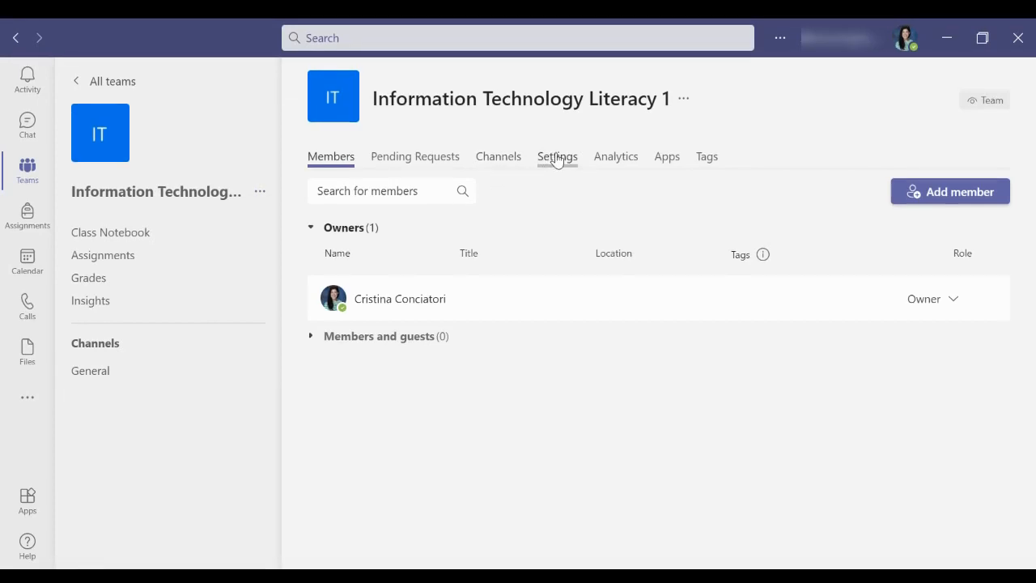
pyautogui.click(557, 156)
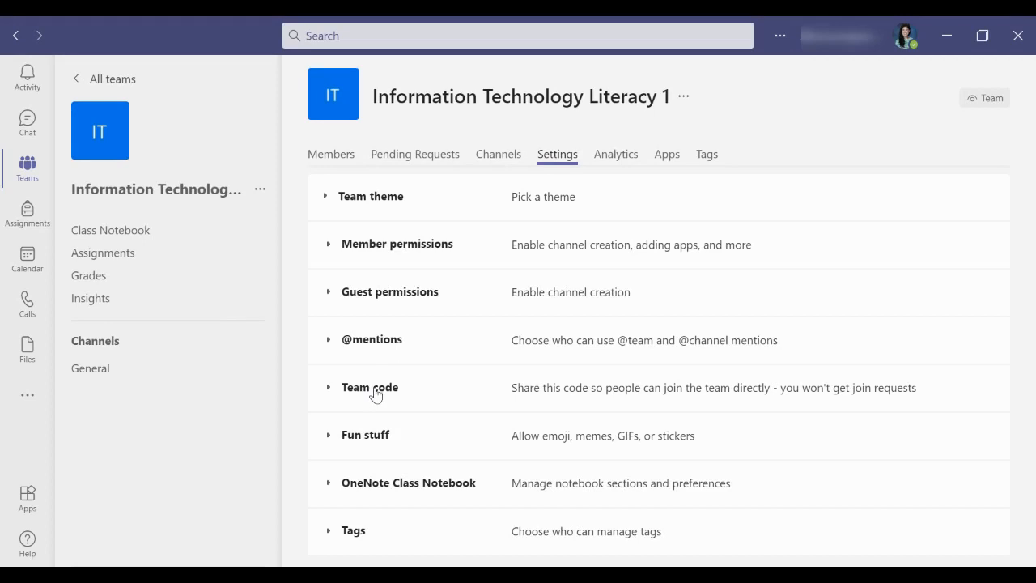
pyautogui.click(370, 387)
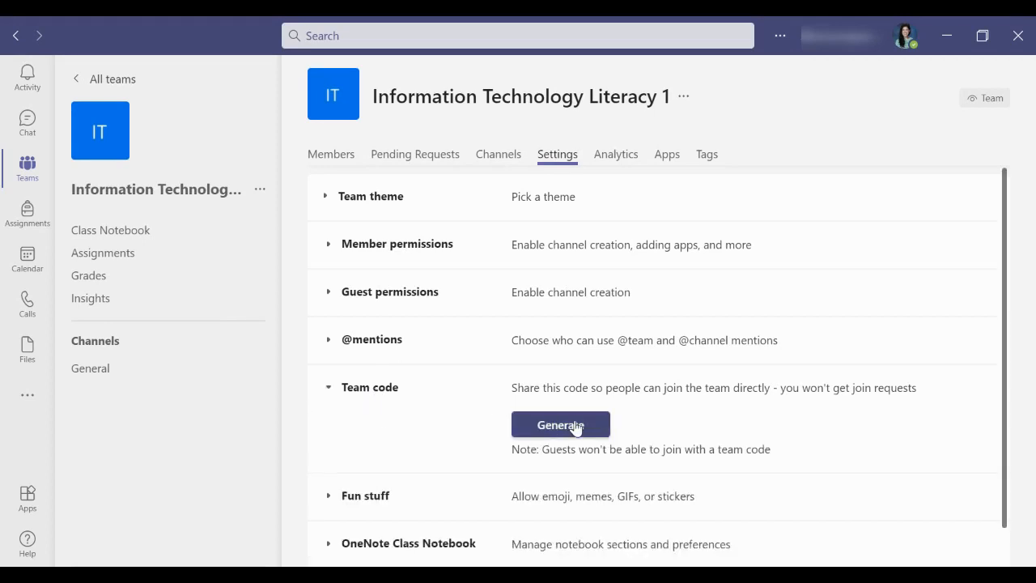